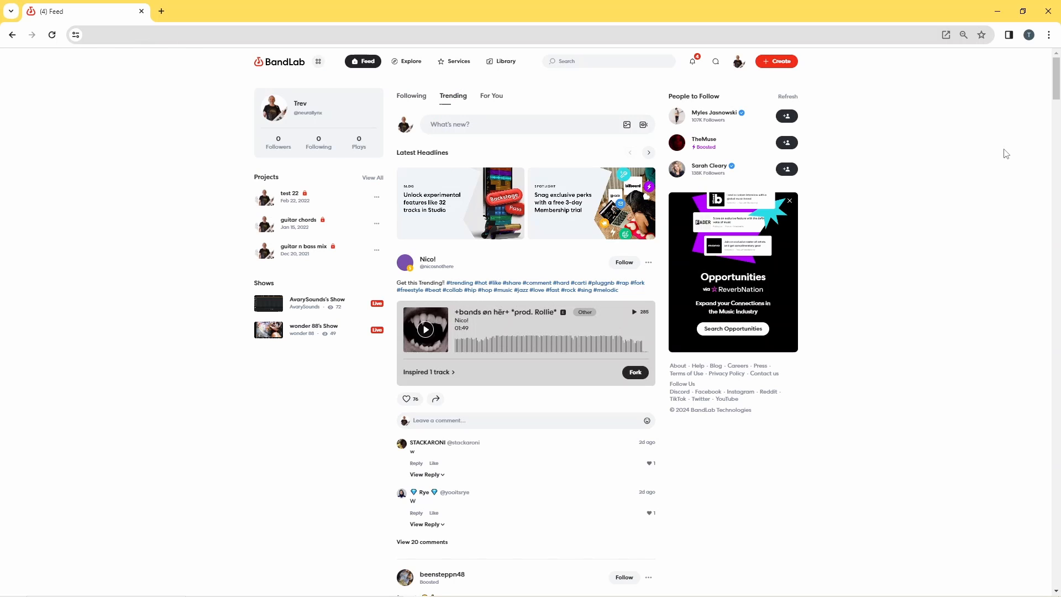
mouse_move(377, 107)
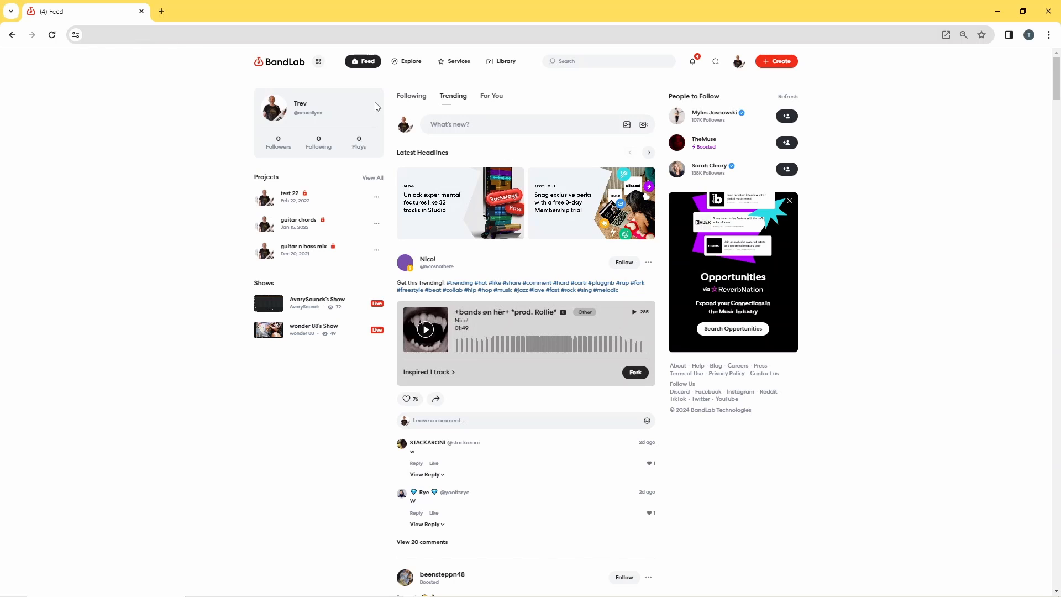
Show the BandLab apps and services menu from the Feed page
click(318, 62)
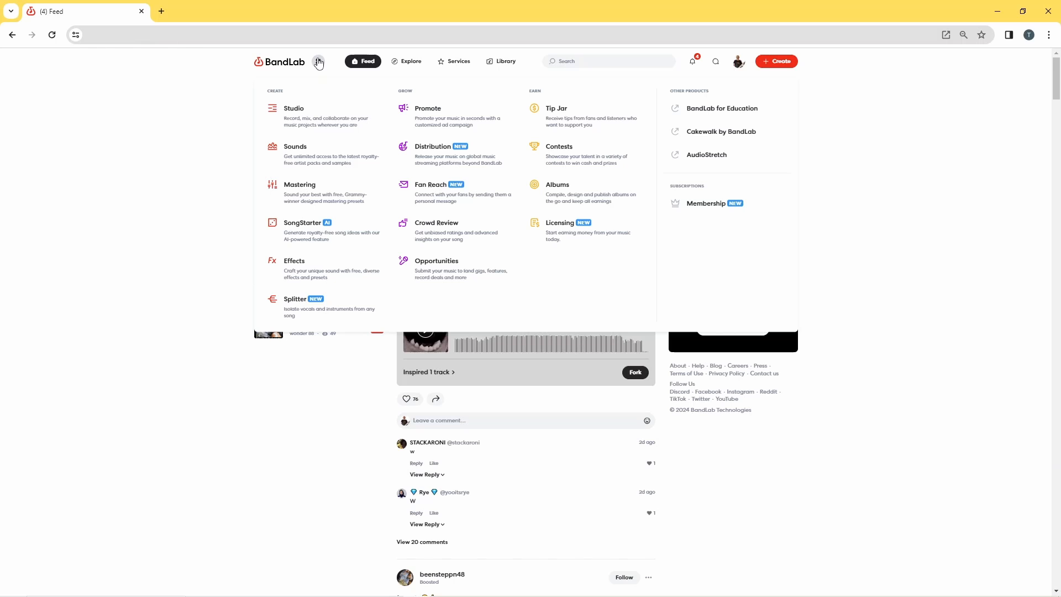
mouse_move(294, 271)
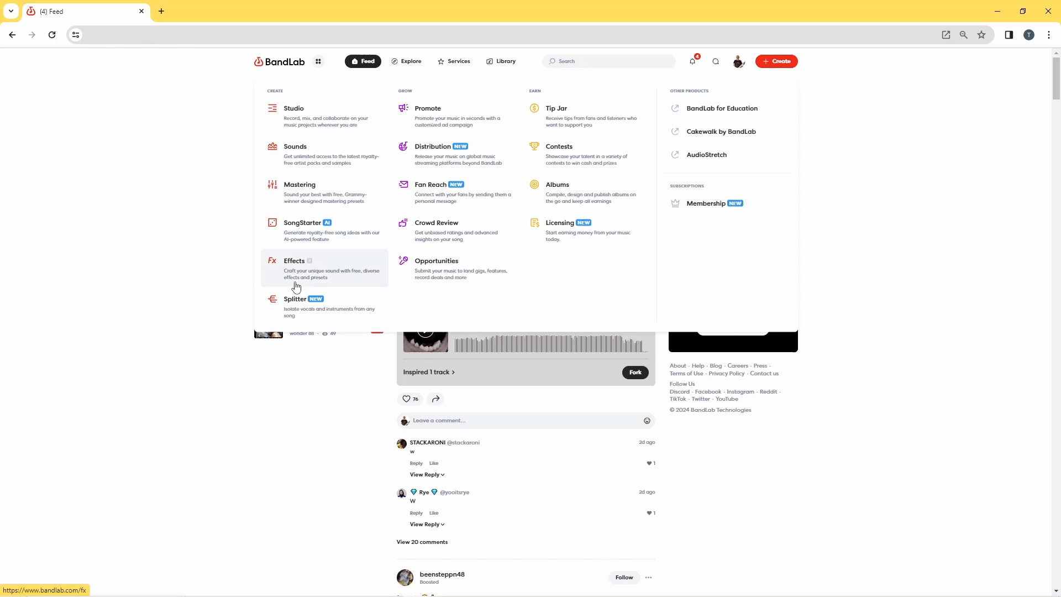
Launch Splitter and pick the Sir Vive WAV from Downloads for import
click(297, 303)
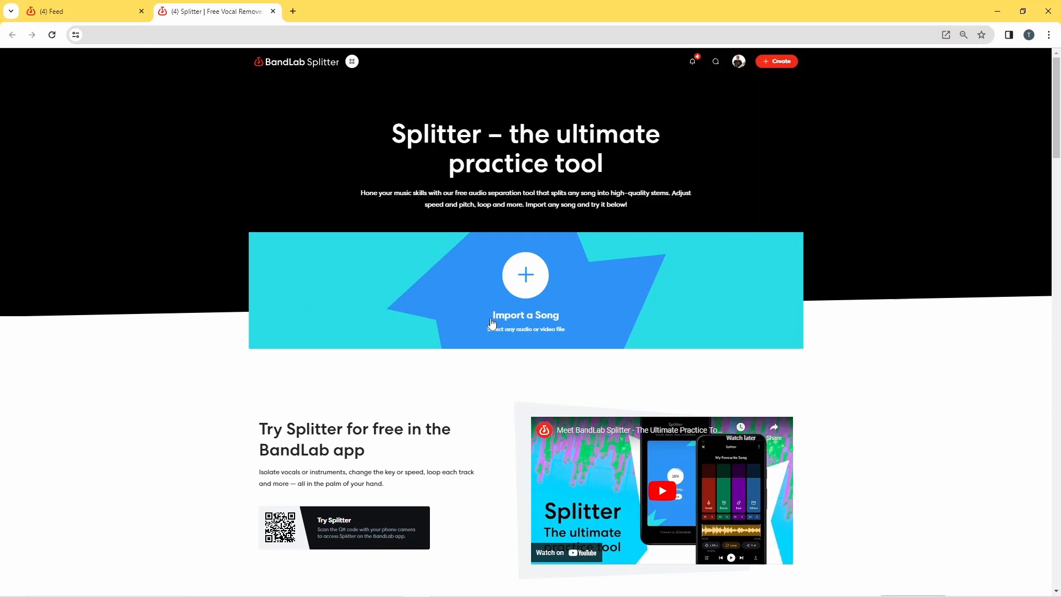
mouse_move(511, 318)
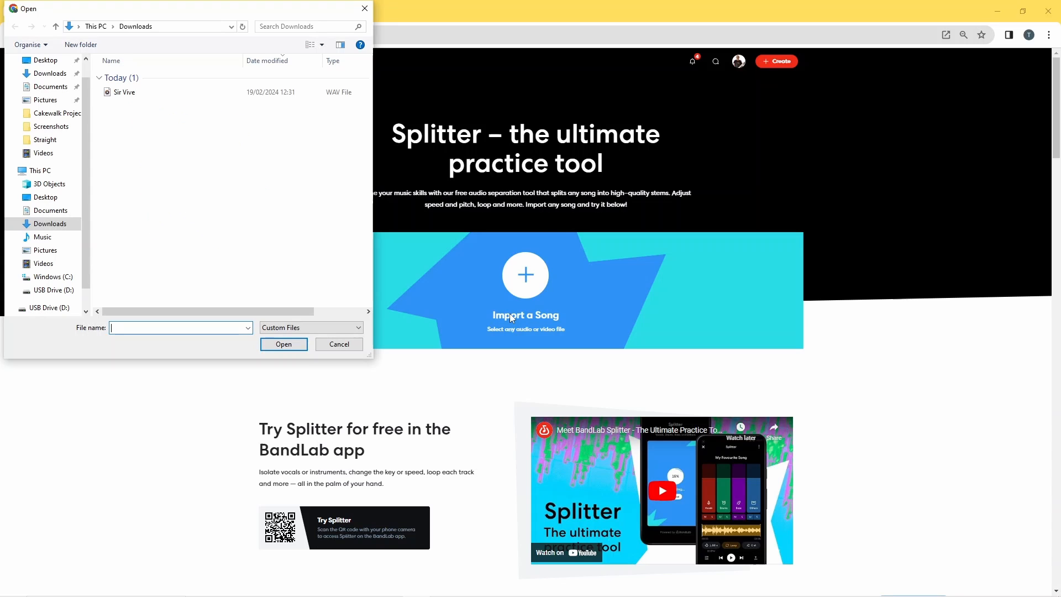
mouse_move(167, 156)
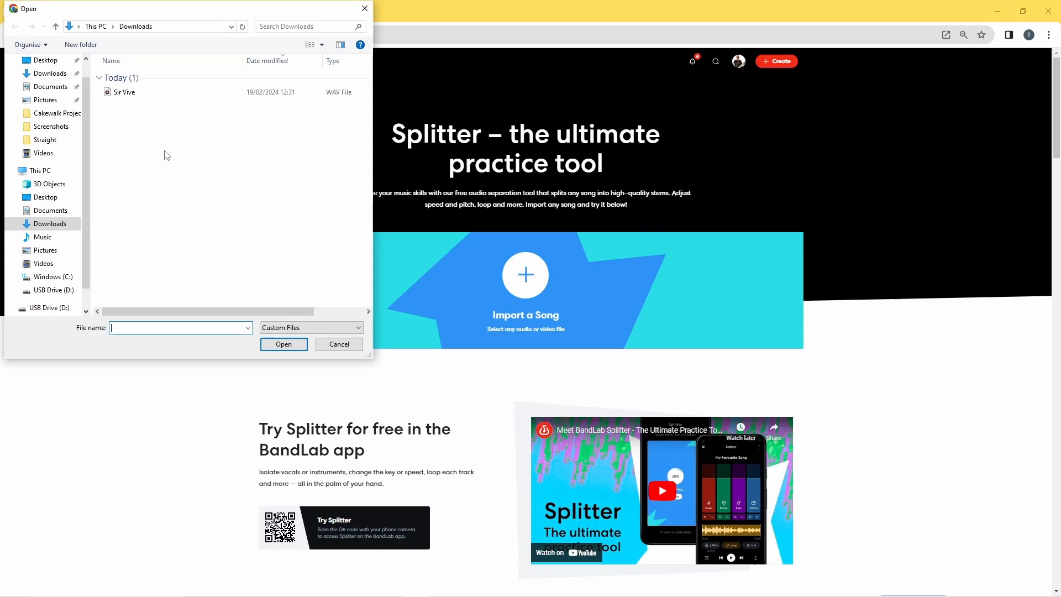
click(124, 92)
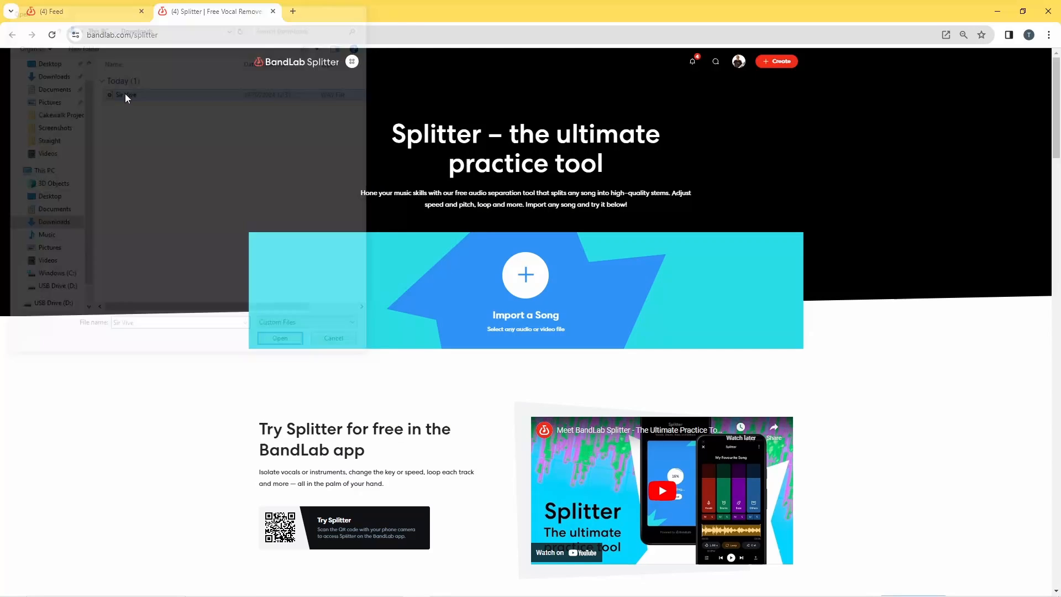
Confirm the file so Sir Vive.wav splits into Vocals, Drums, Bass and Others stems
click(280, 338)
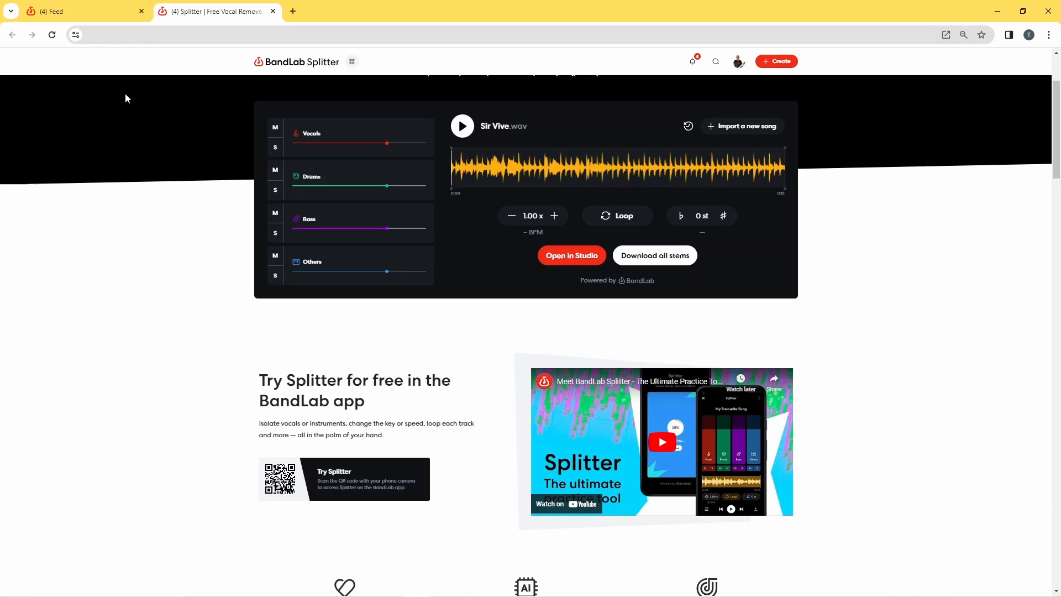
mouse_move(103, 98)
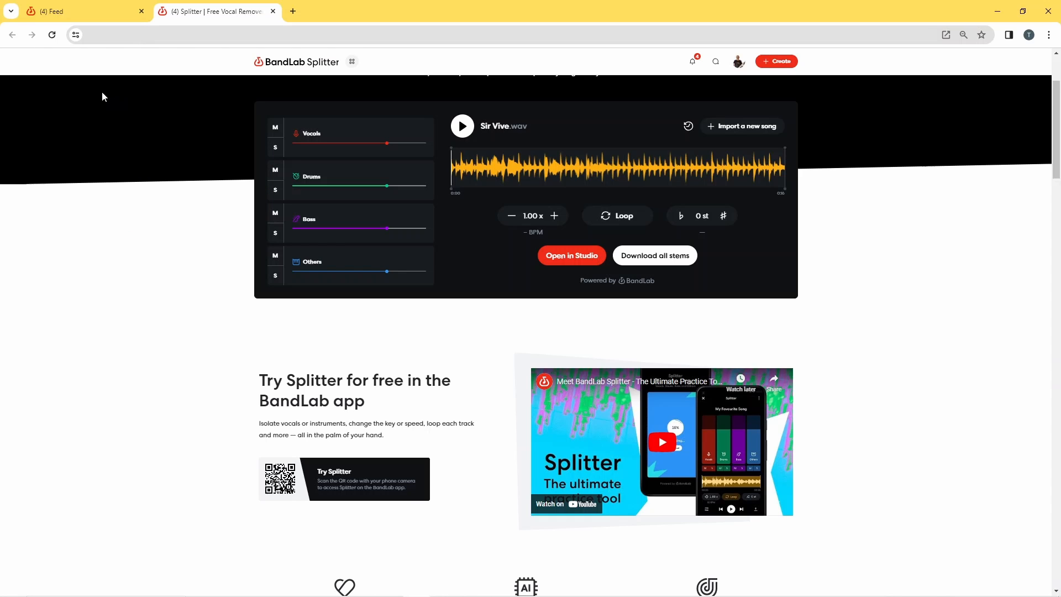
mouse_move(276, 149)
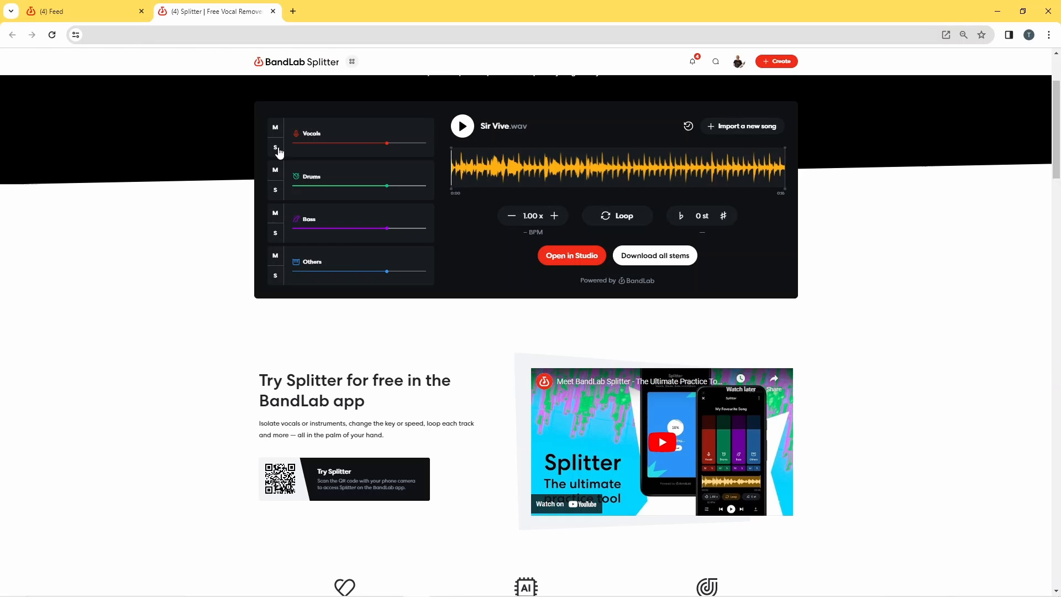
Briefly solo Vocals, undo it, then mute the Drums stem
click(275, 149)
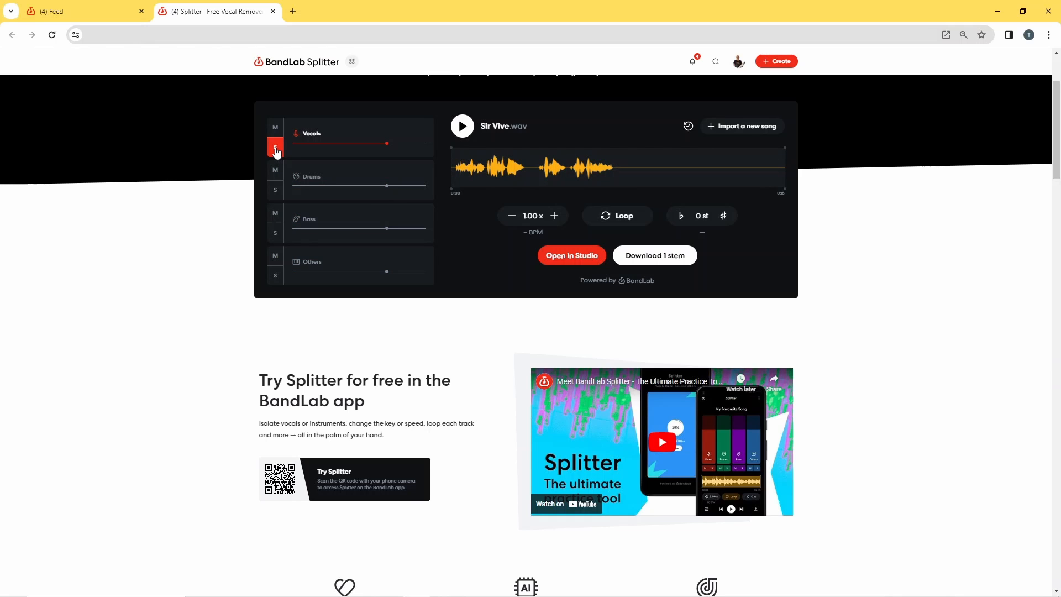
click(275, 149)
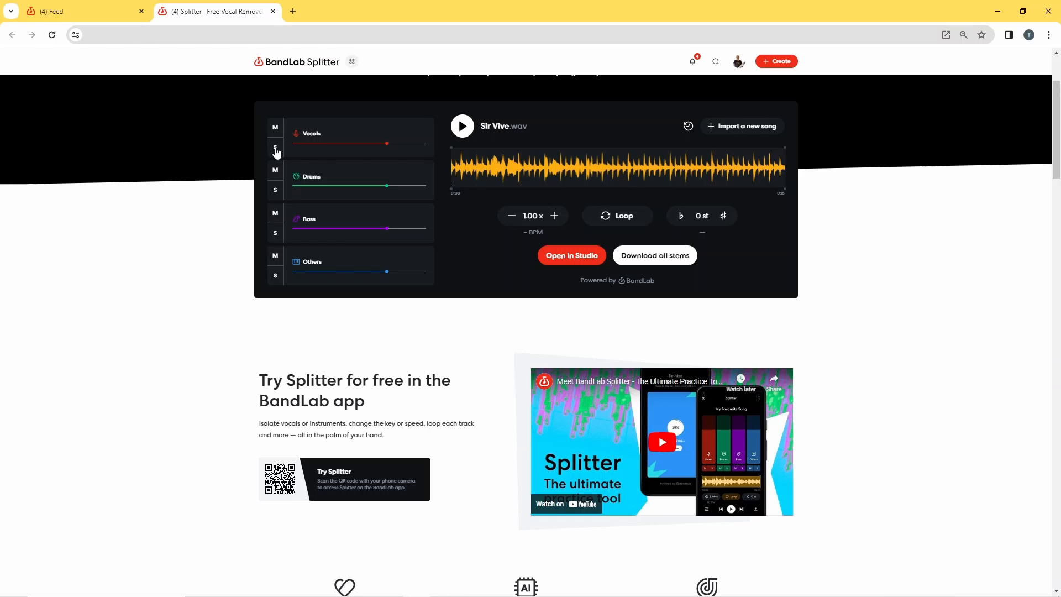
click(275, 169)
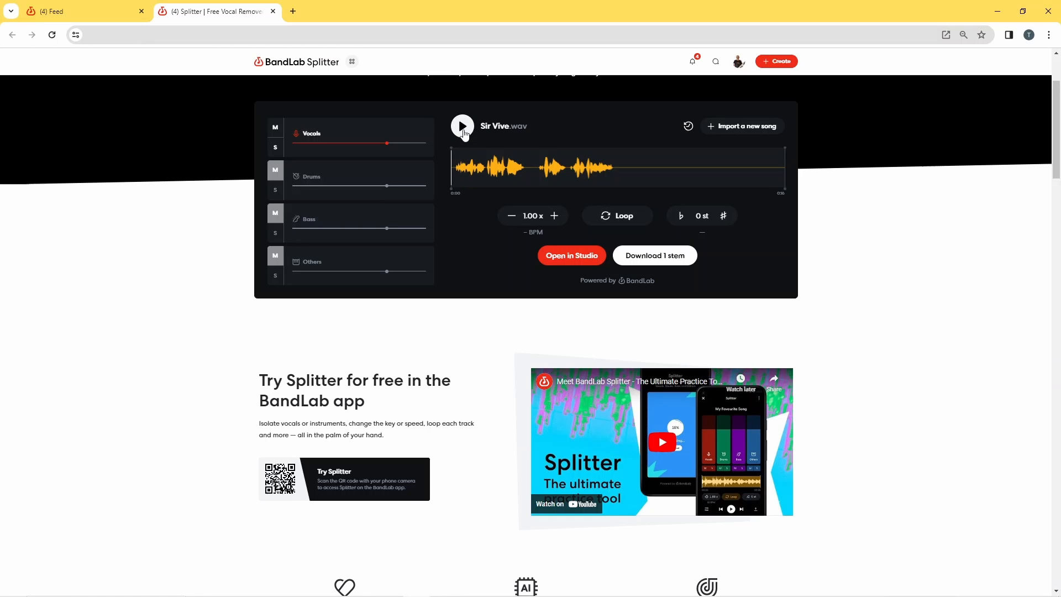
click(462, 126)
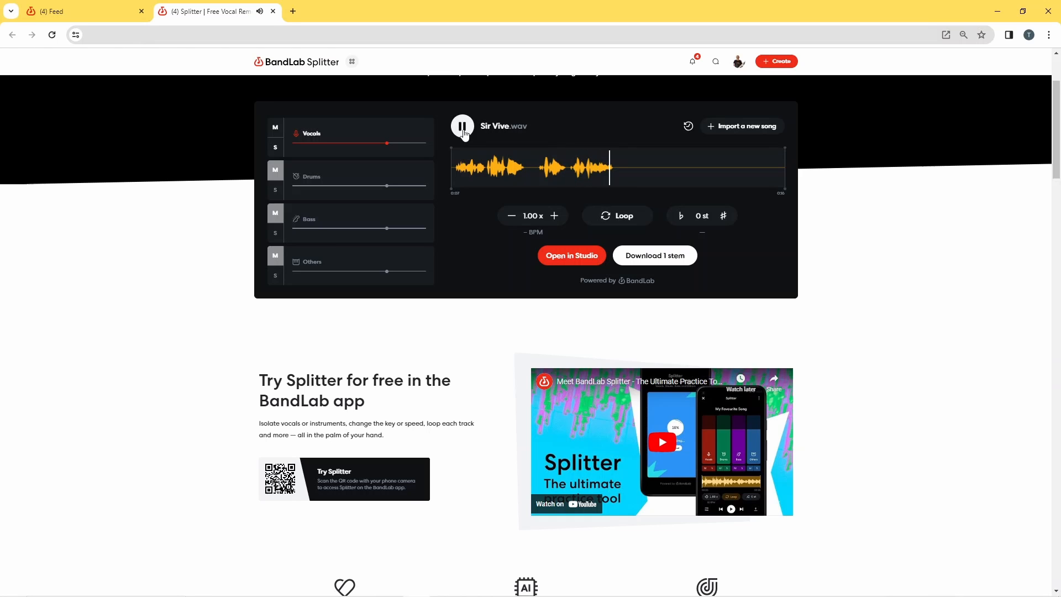
click(462, 126)
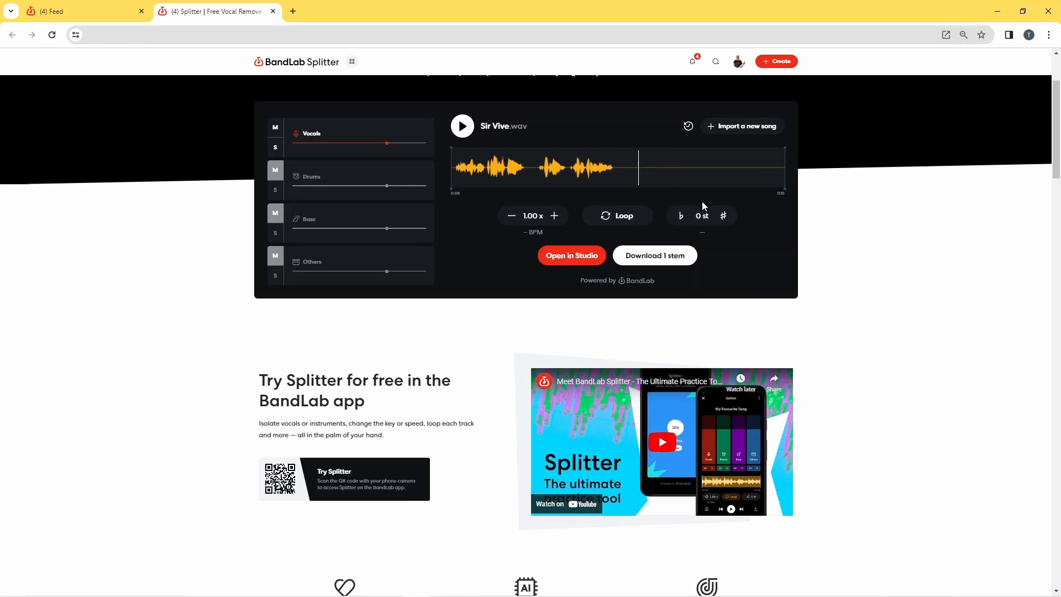
Raise the pitch to +1 st and preview the shifted vocals, then pause
click(722, 216)
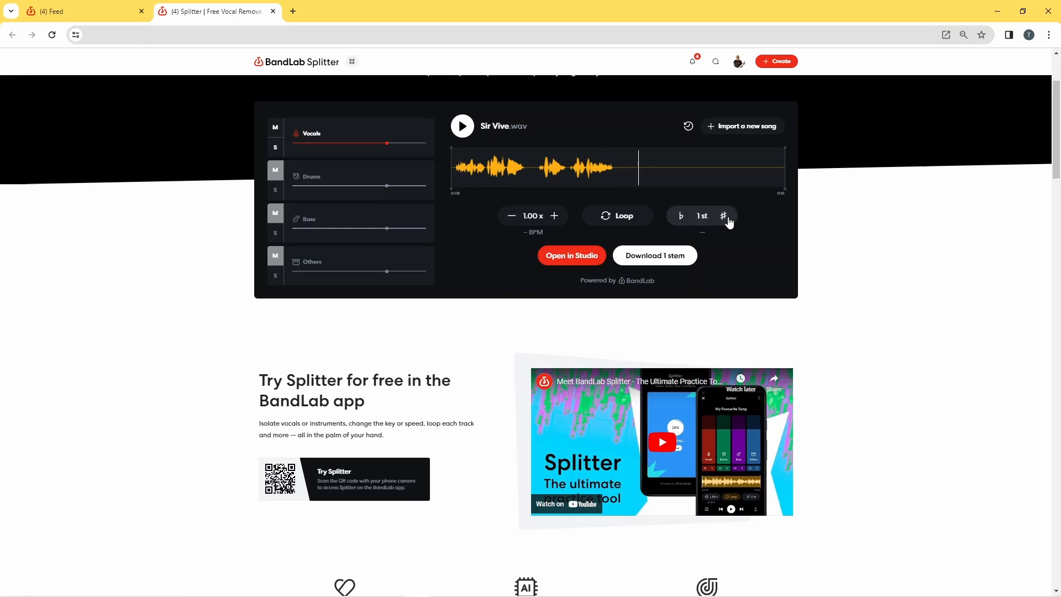
click(462, 126)
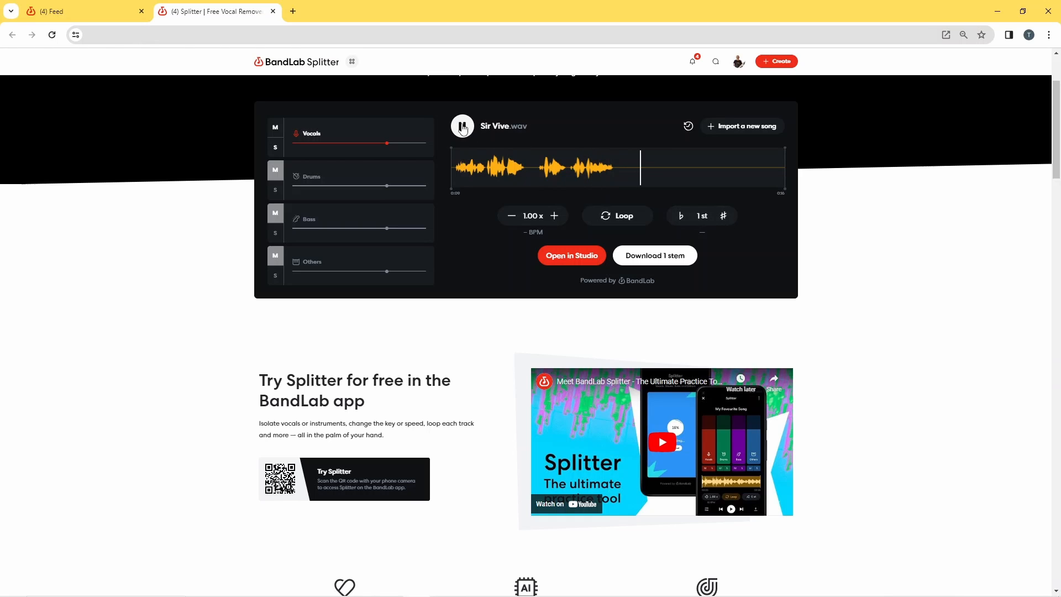
click(462, 126)
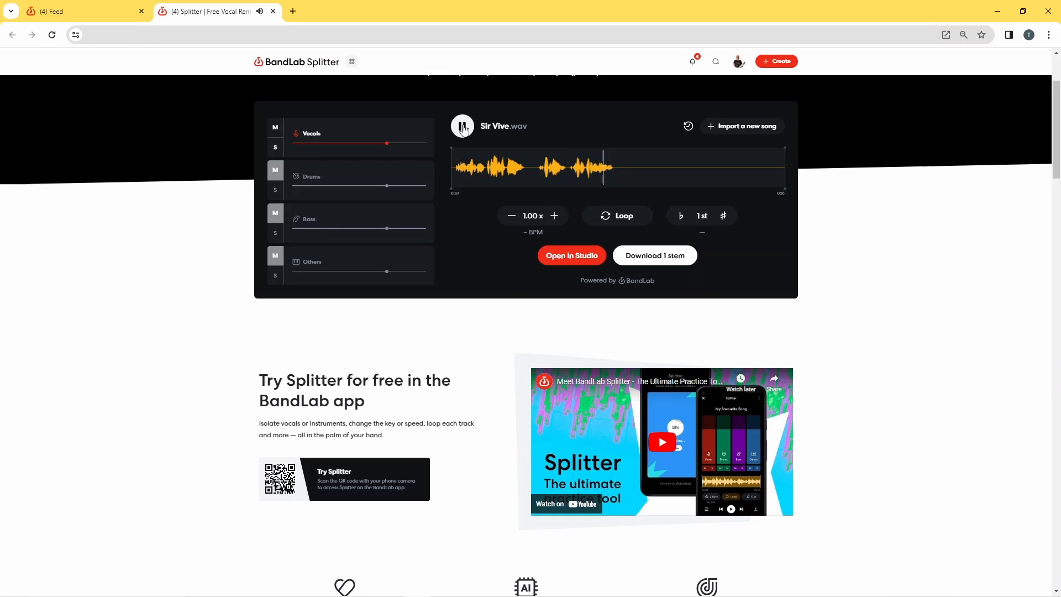
click(462, 126)
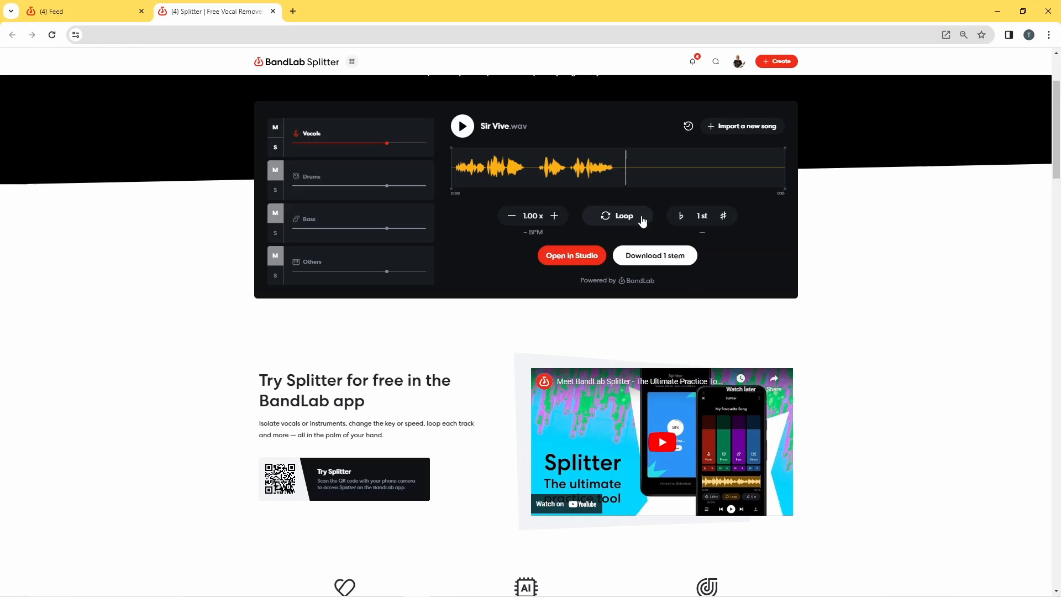
Lower the pitch to -2 st, preview from the start, then raise it back toward 0 st
click(682, 215)
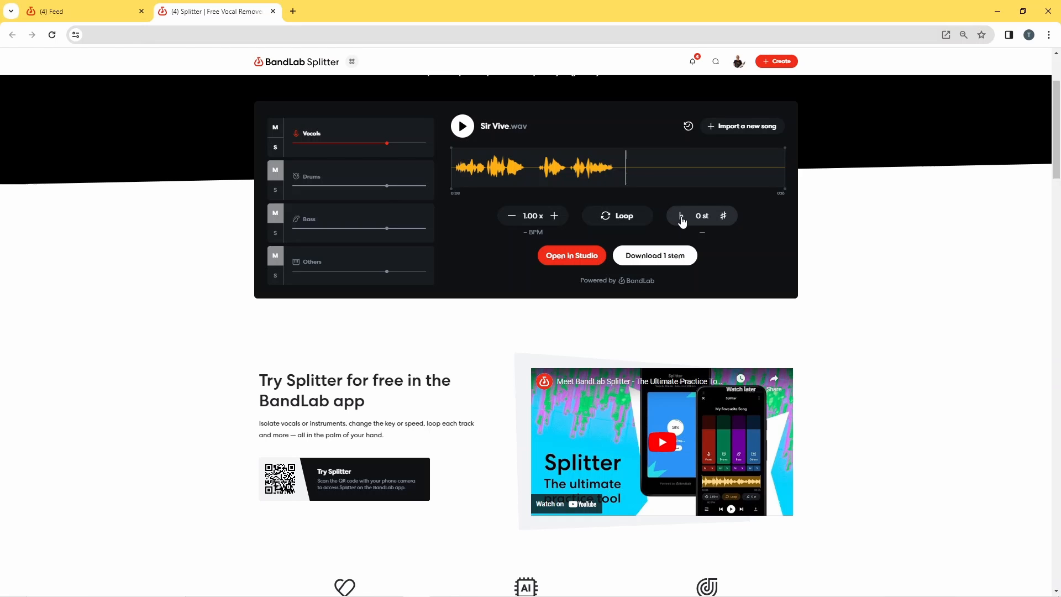
click(680, 215)
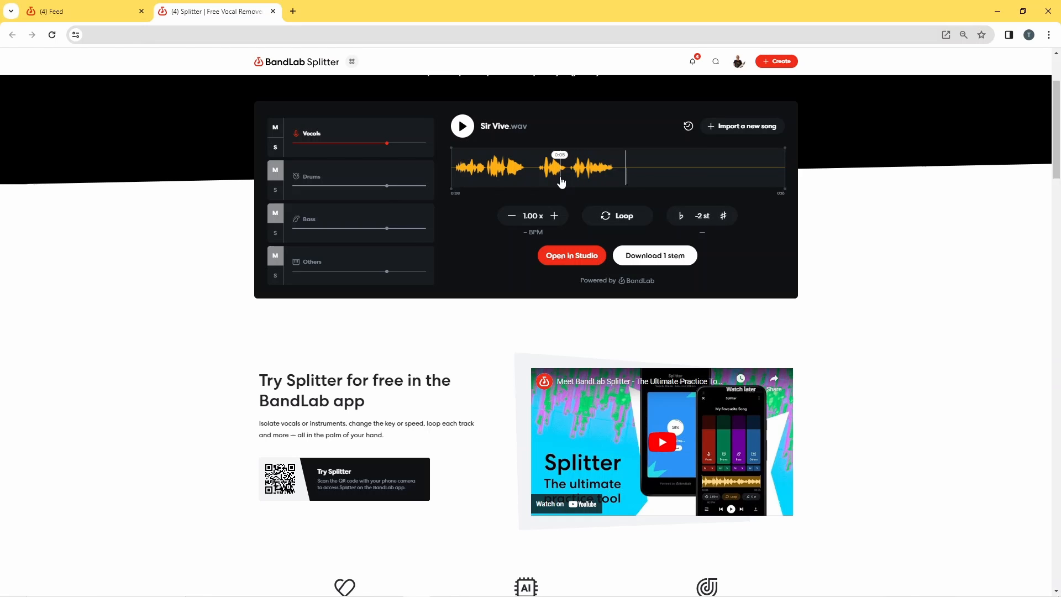
click(455, 168)
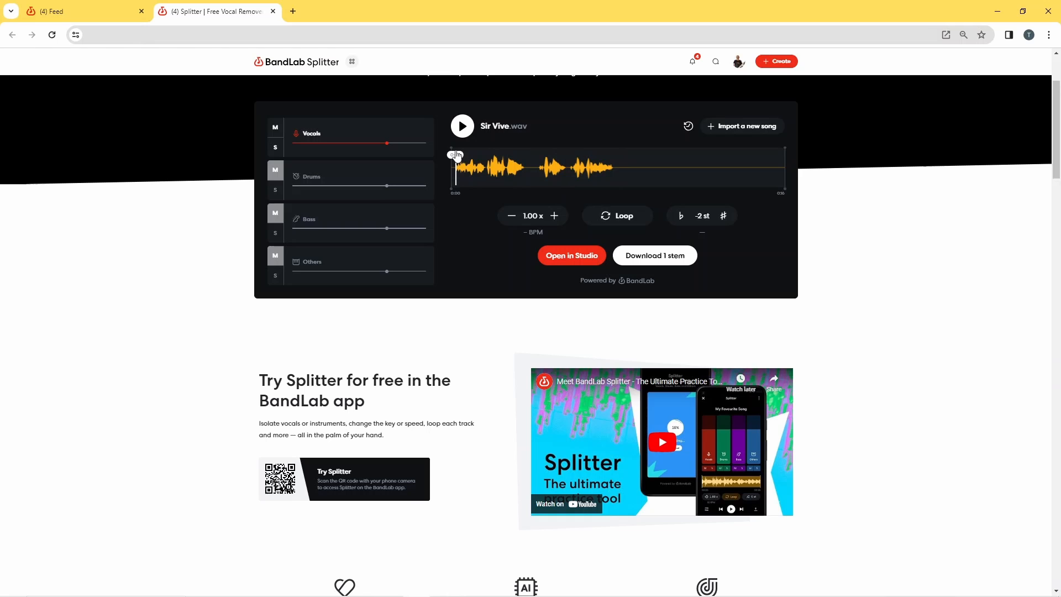
click(462, 126)
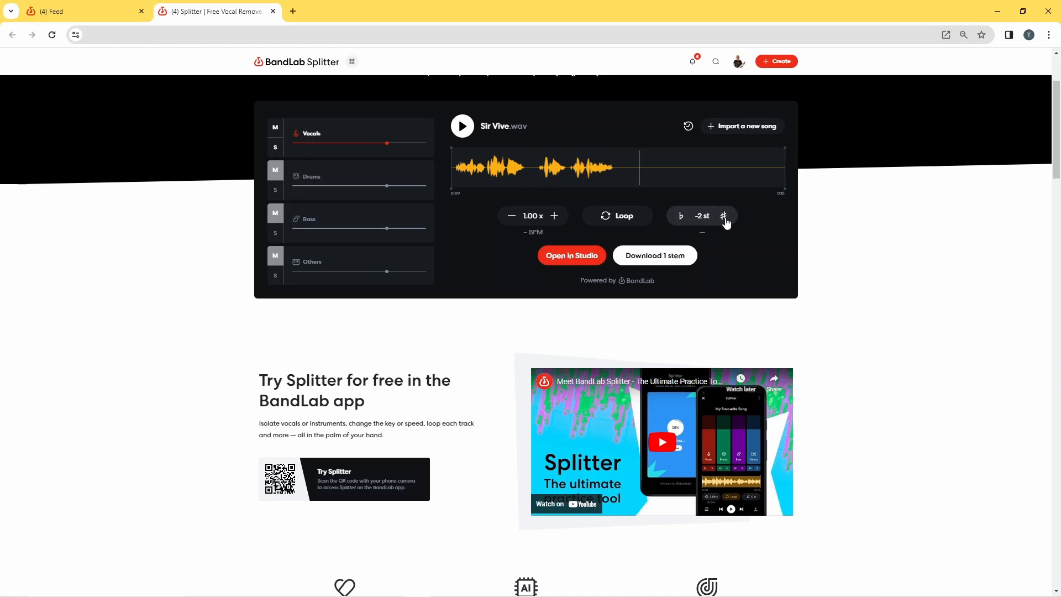
click(723, 215)
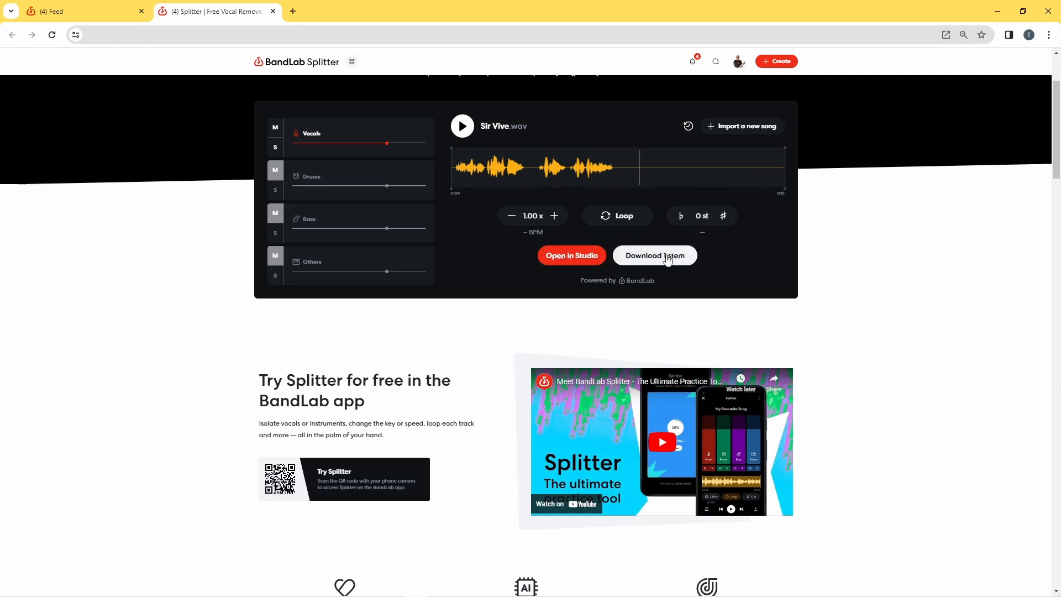
Download the vocal stem as 'Sir Vive_vocals split' WAV into the Music folder
click(653, 255)
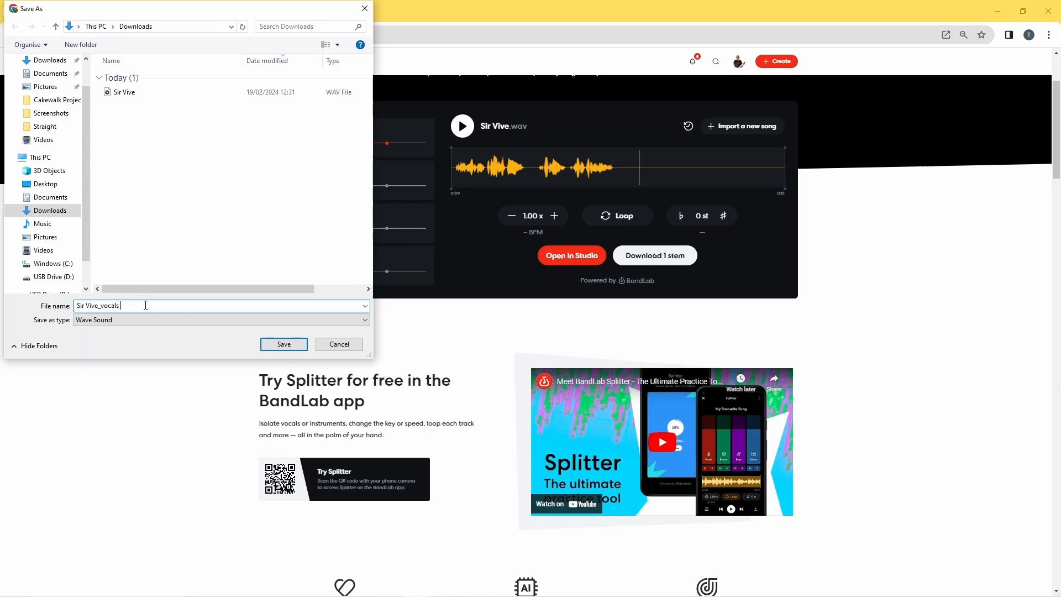
text(split)
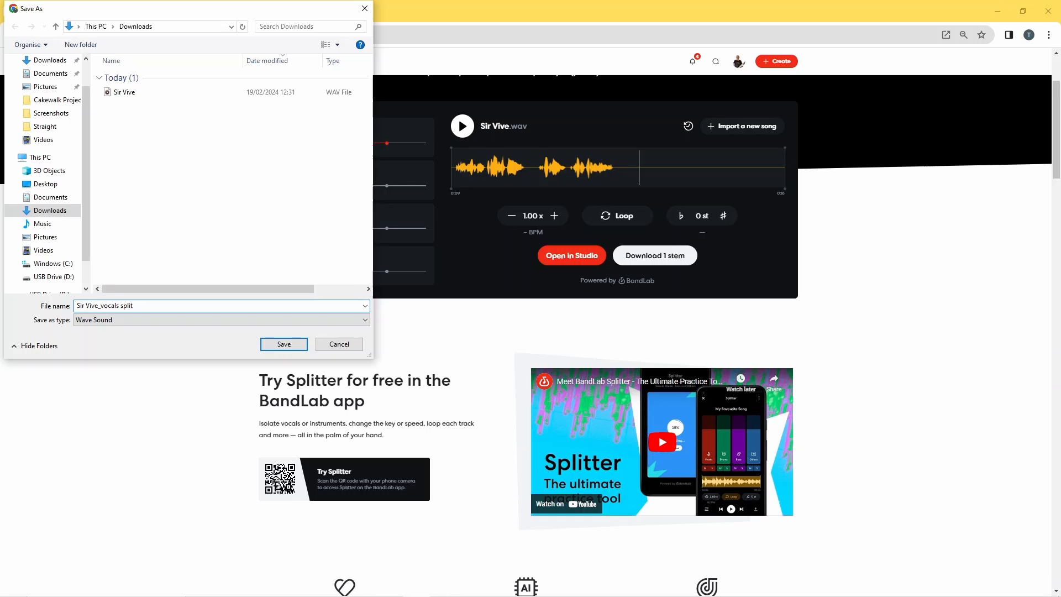
click(169, 305)
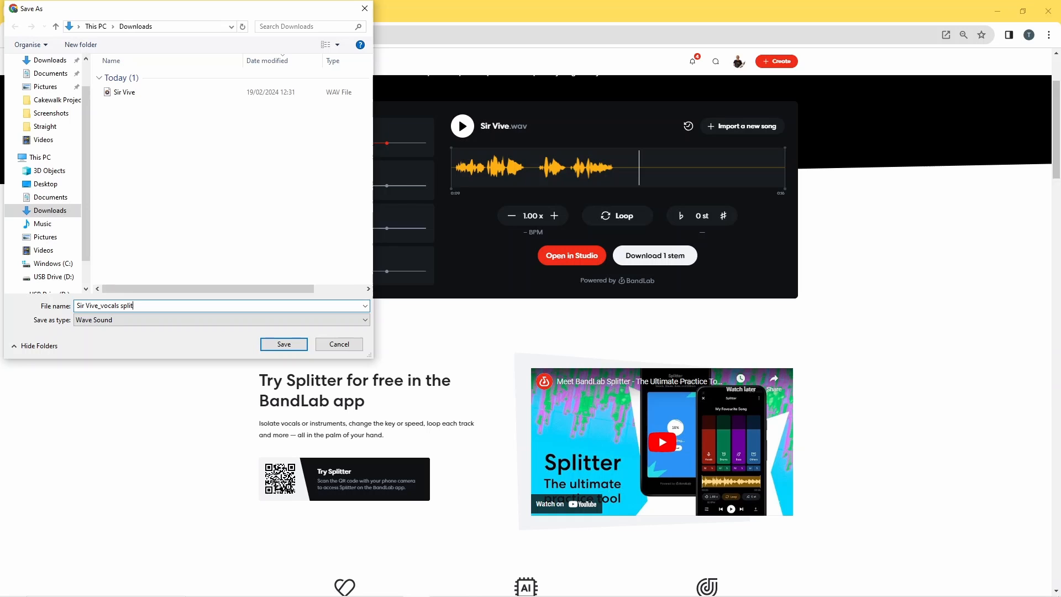
click(42, 223)
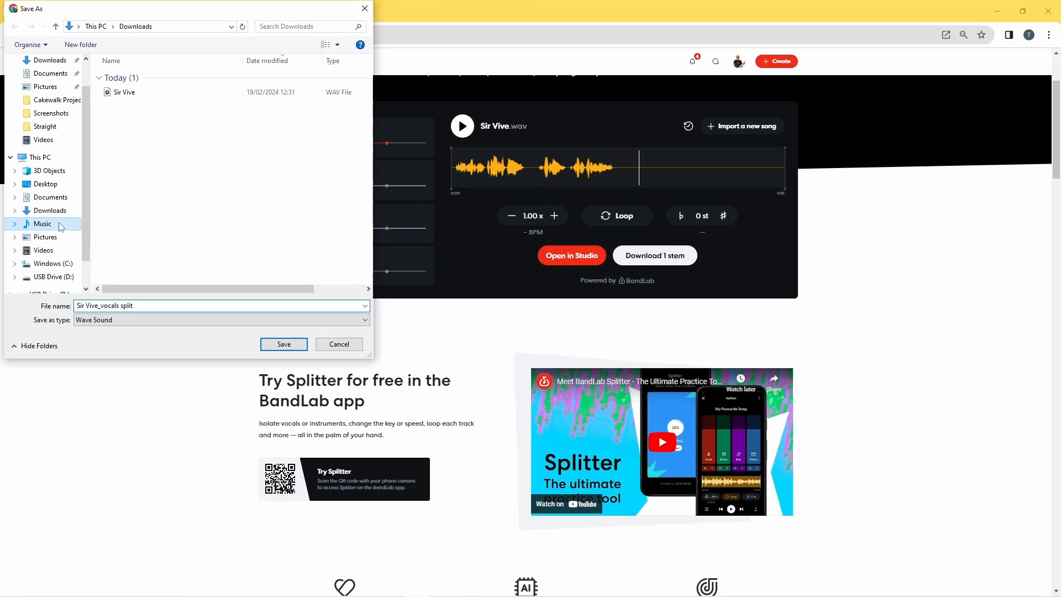
click(42, 224)
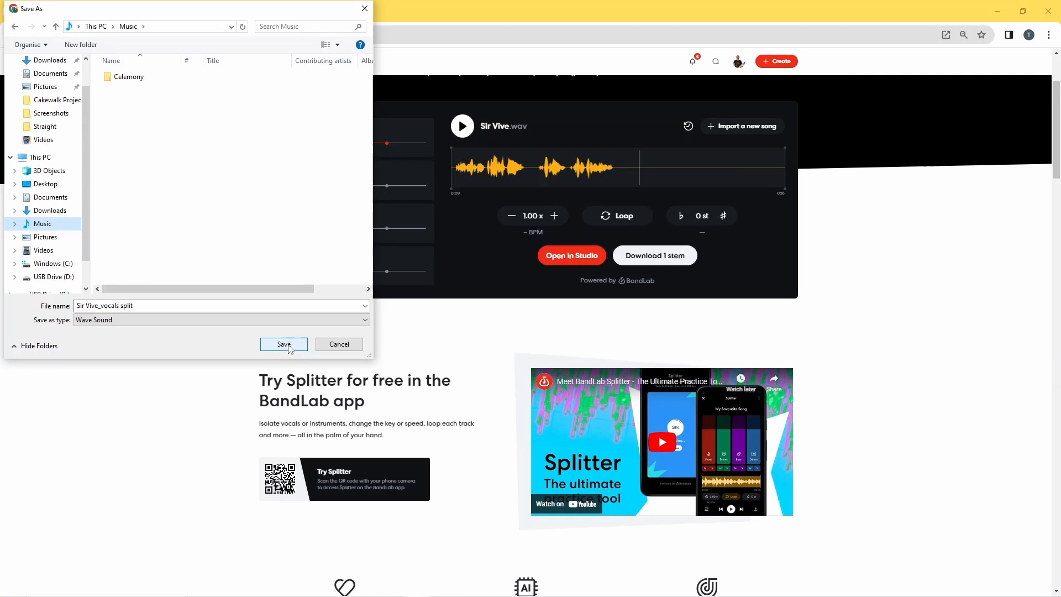
click(284, 344)
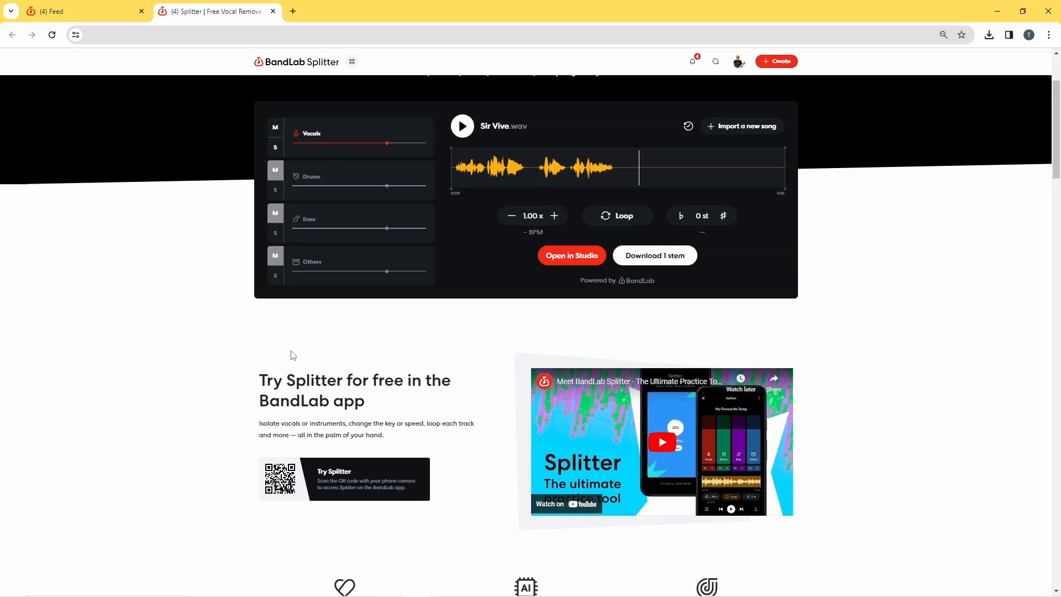
mouse_move(294, 358)
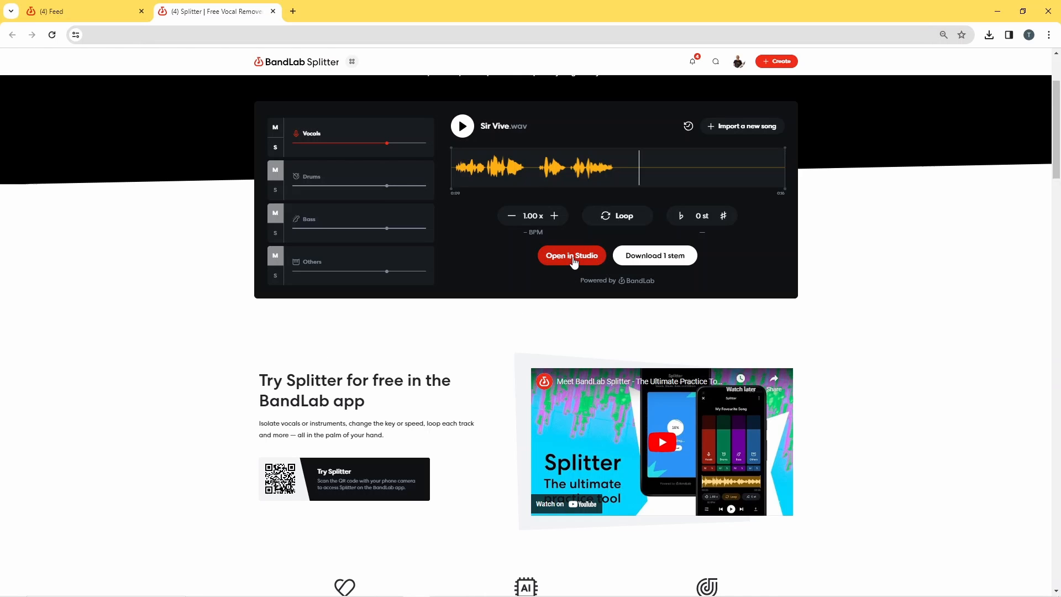
Send the separated song to BandLab Studio as a four-track project
click(570, 255)
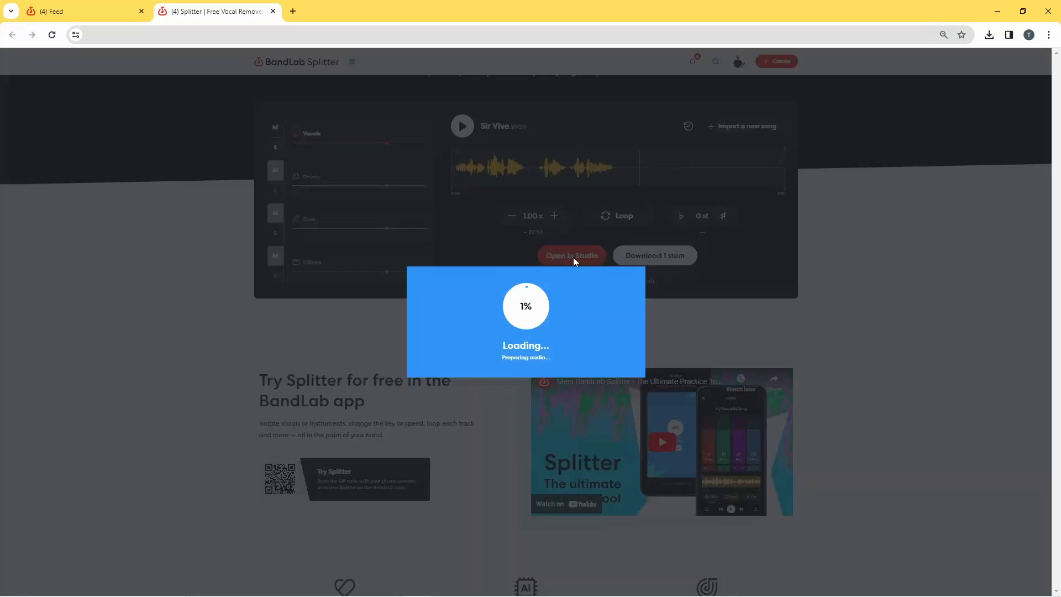
click(570, 255)
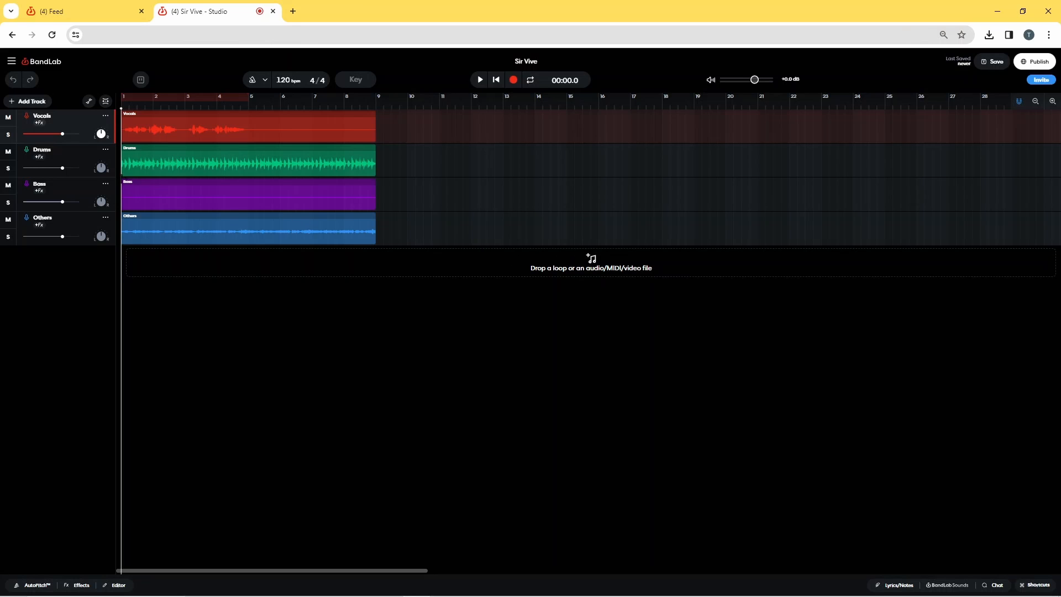
Delete the Bass, Others and Drums tracks, leaving Vocals, and start playback
click(105, 184)
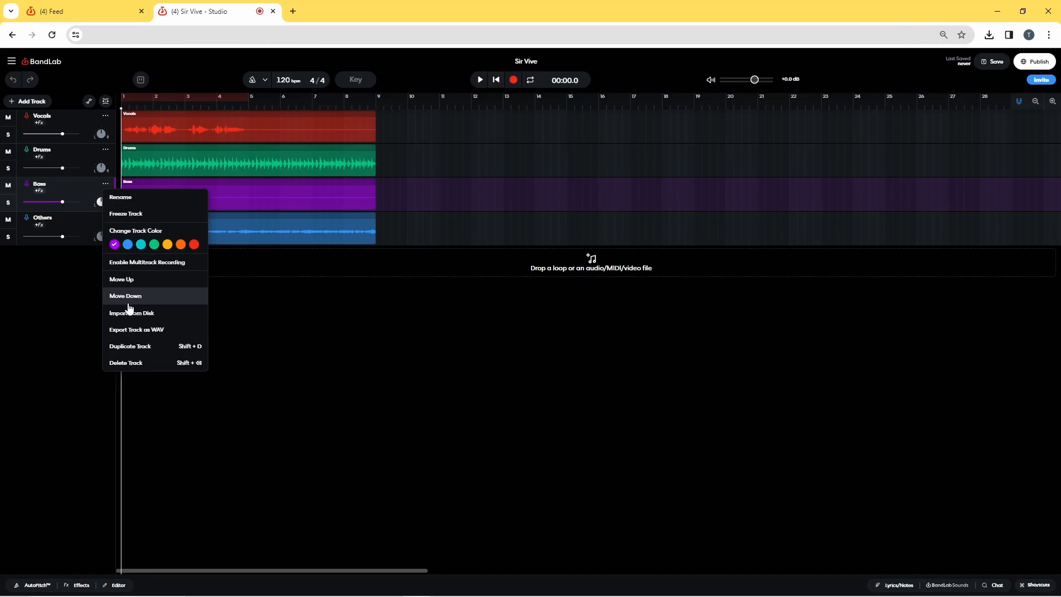
mouse_move(130, 363)
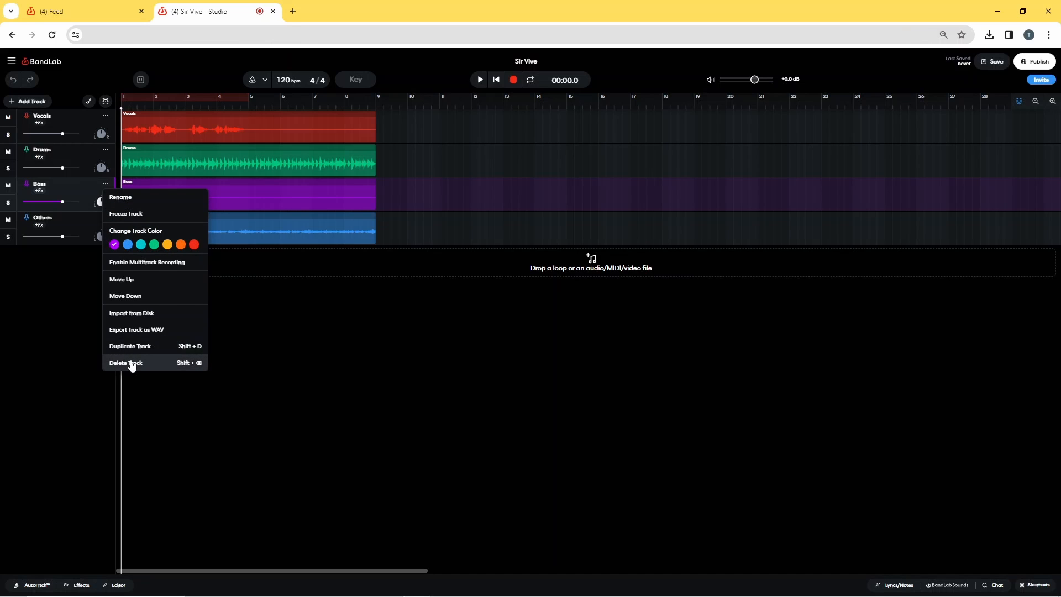
click(125, 362)
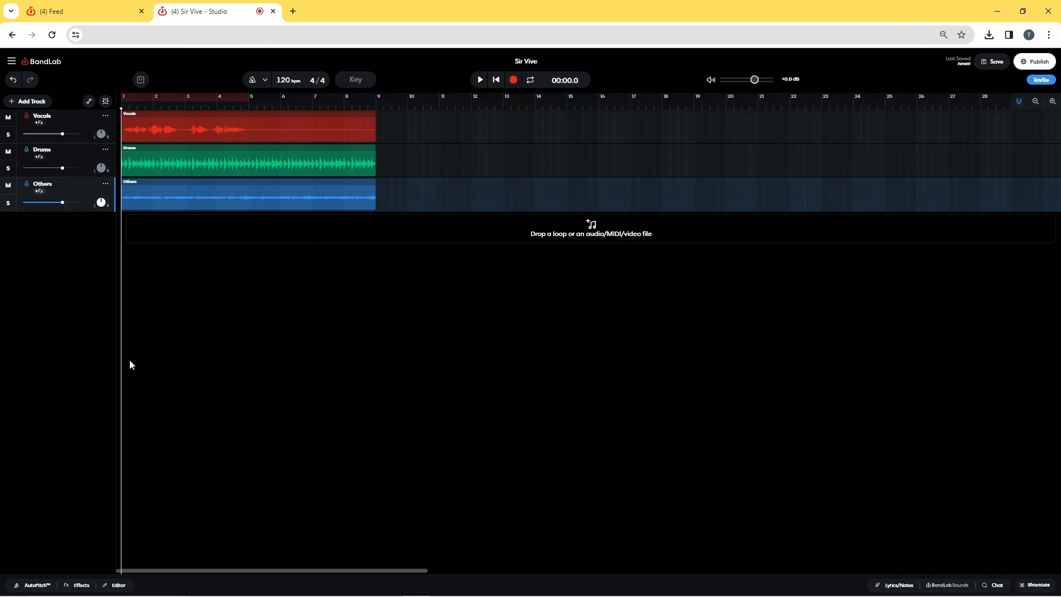
click(104, 186)
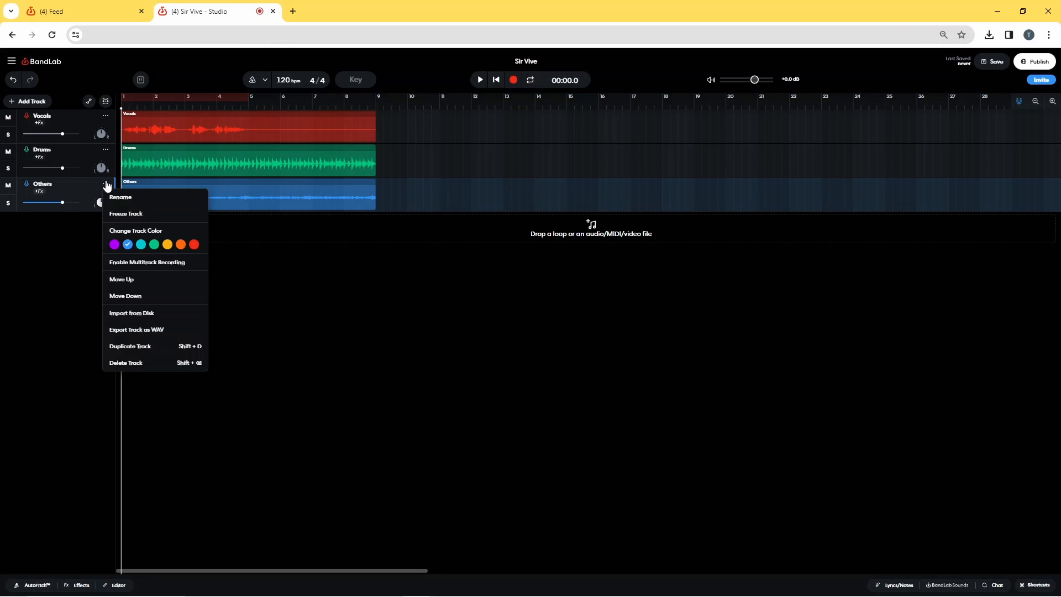
mouse_move(125, 363)
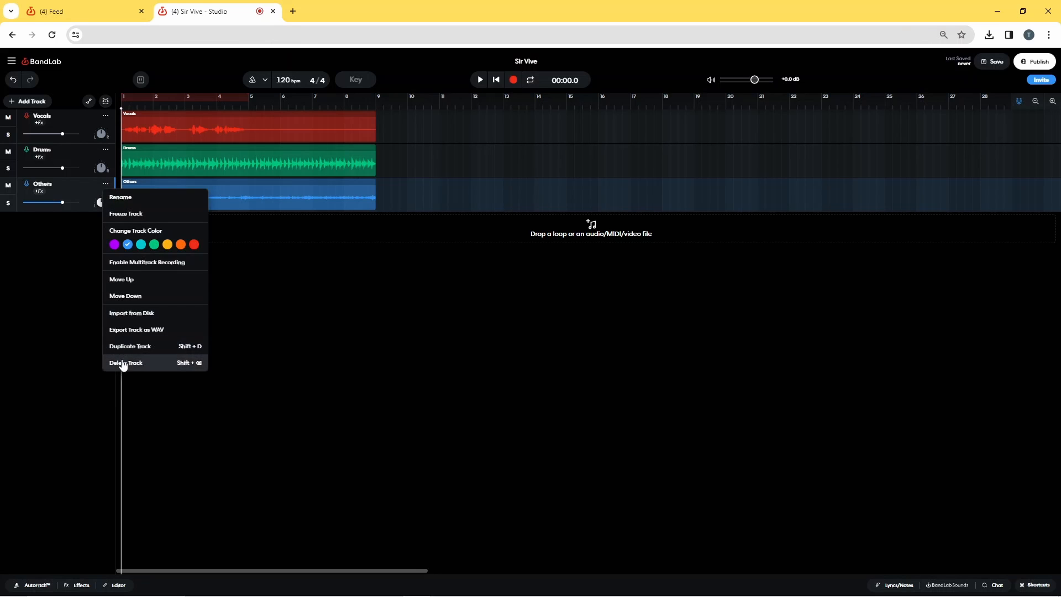
click(124, 362)
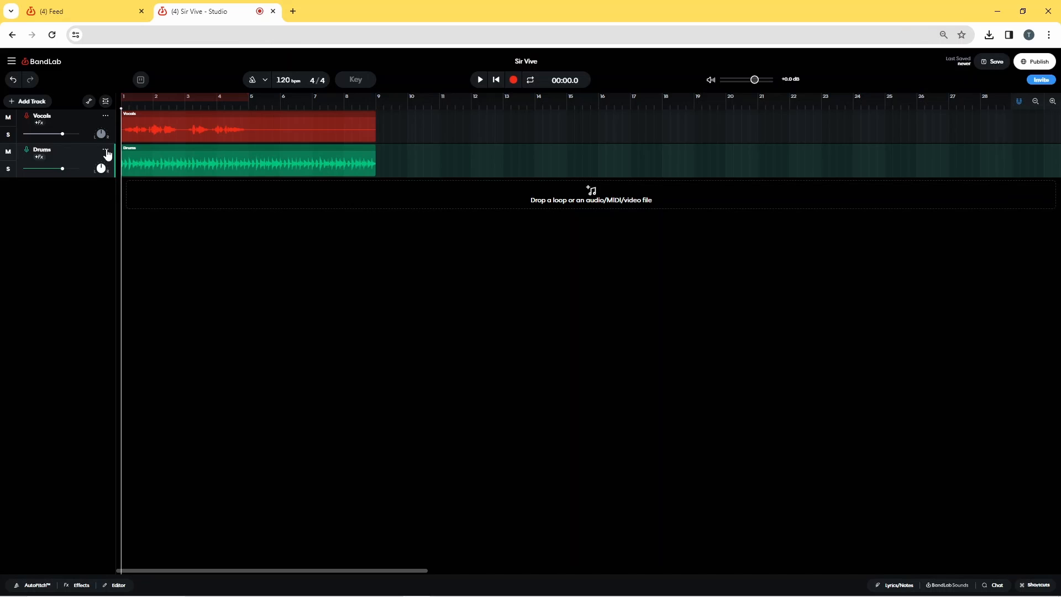
click(105, 149)
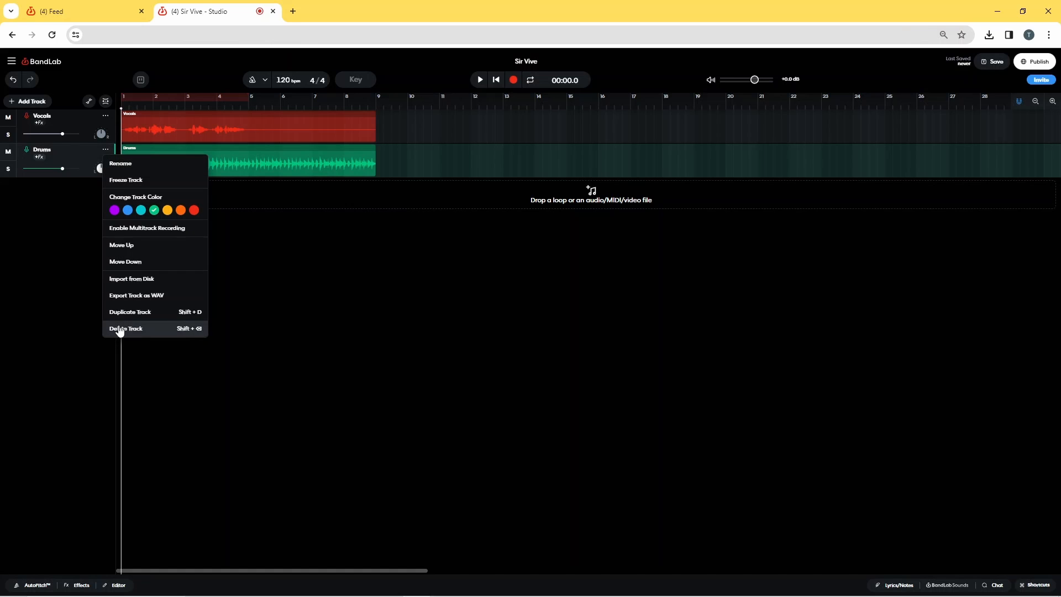
click(125, 328)
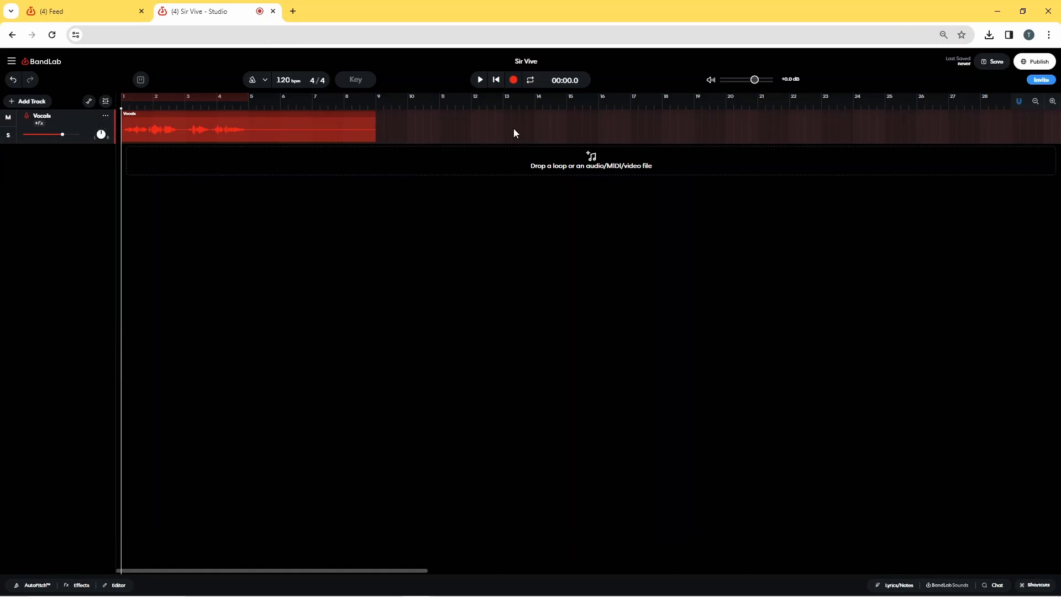
click(478, 80)
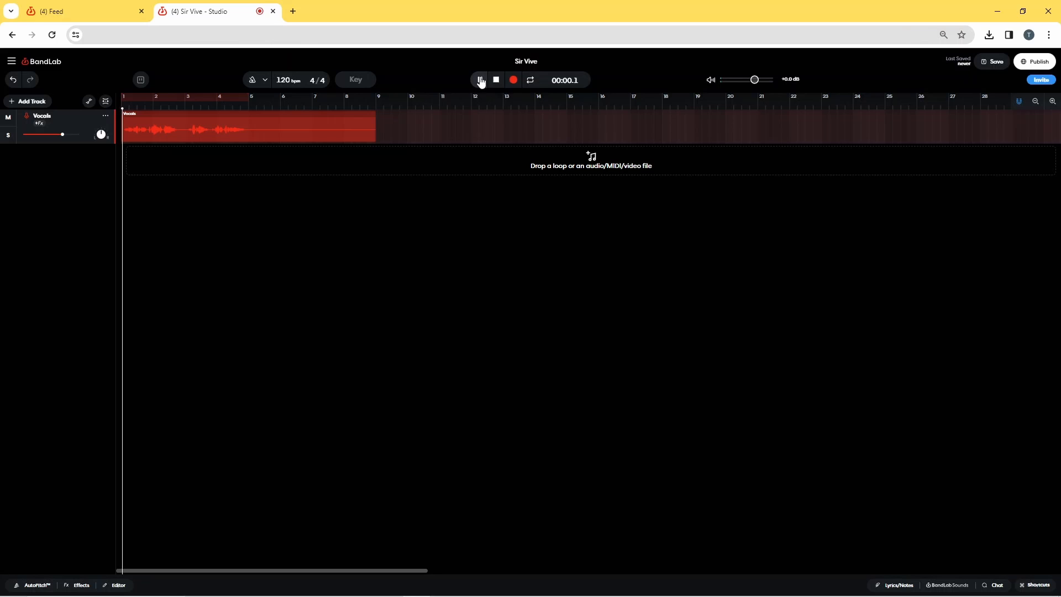
click(480, 79)
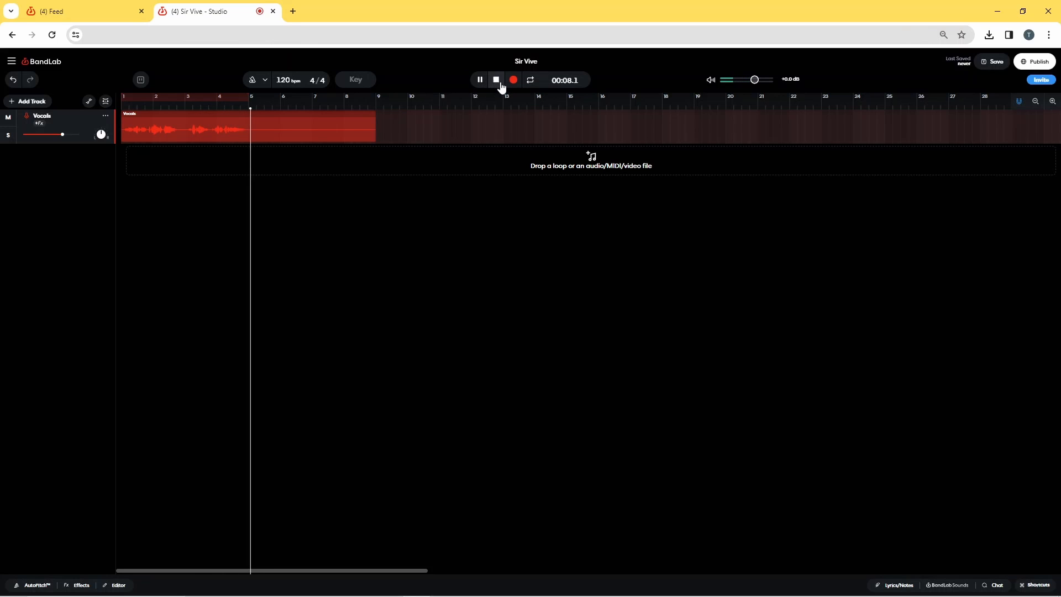
click(496, 79)
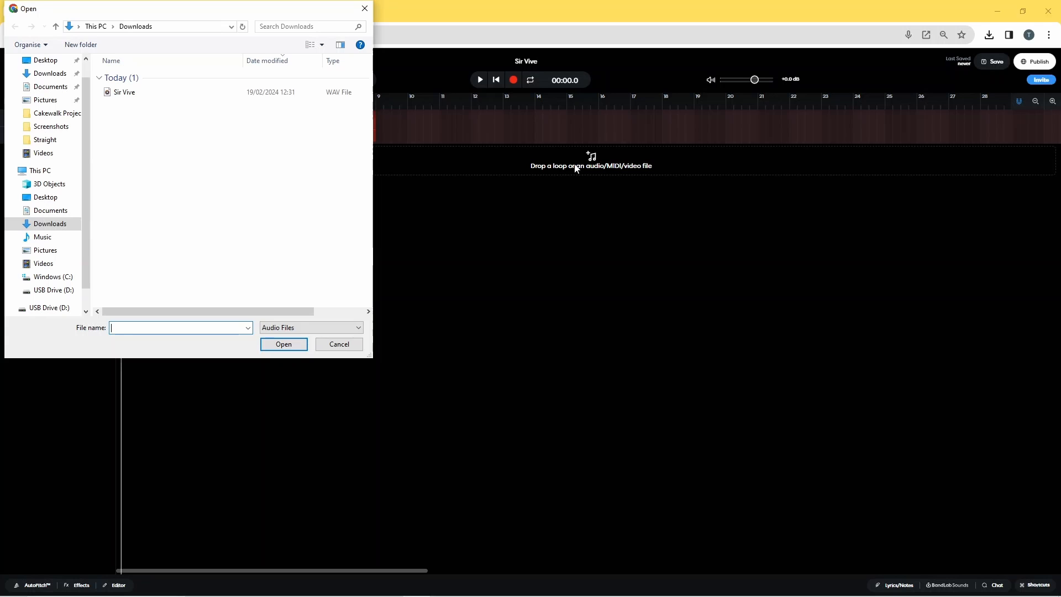
mouse_move(529, 175)
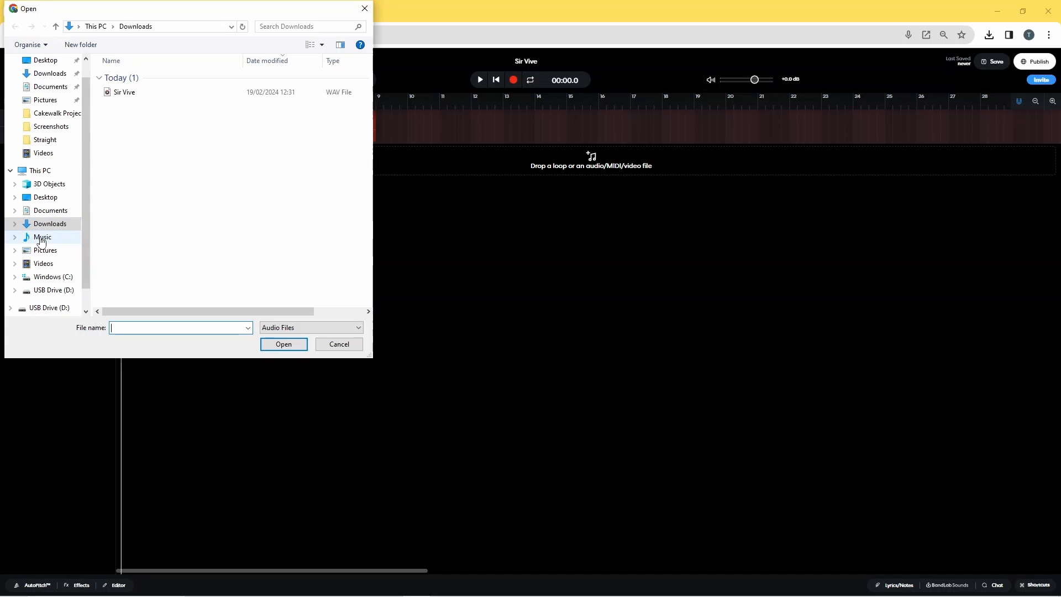
Import 'Sir Vive_vocals split' from Music as a new track beneath Vocals
click(43, 237)
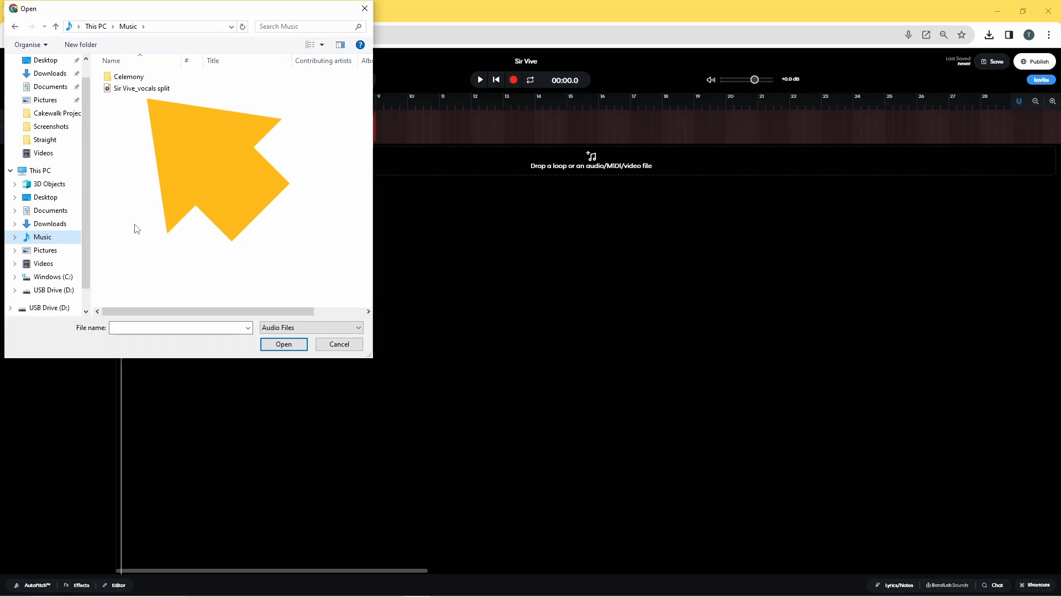
click(143, 88)
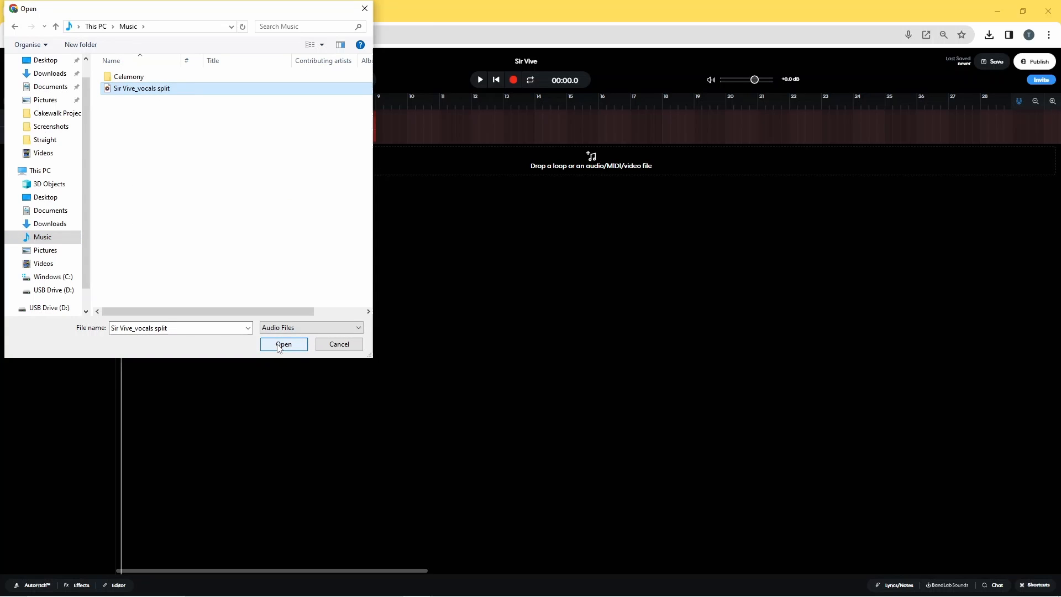
click(284, 345)
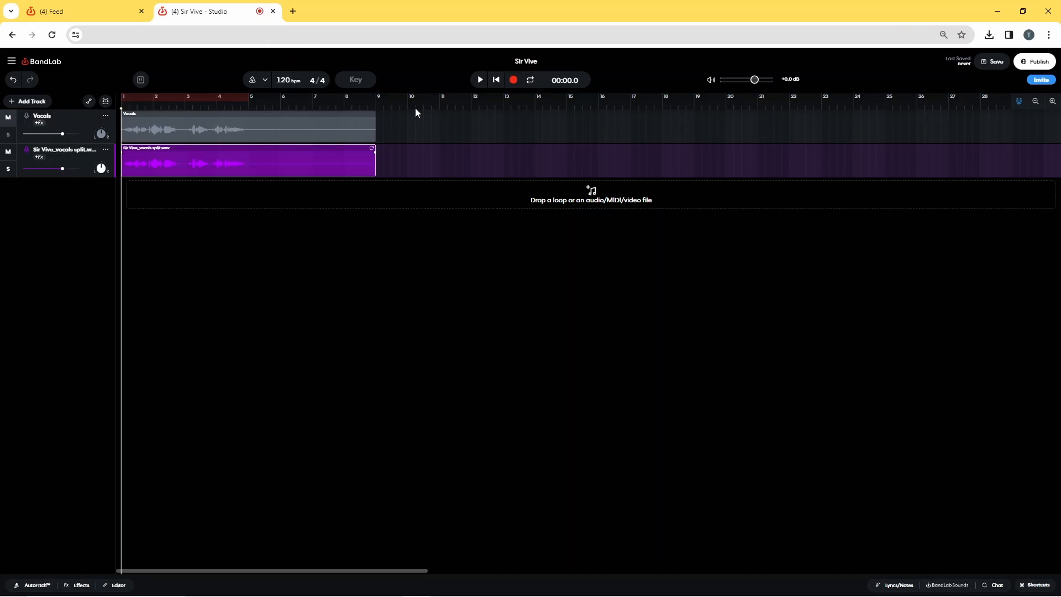
click(478, 80)
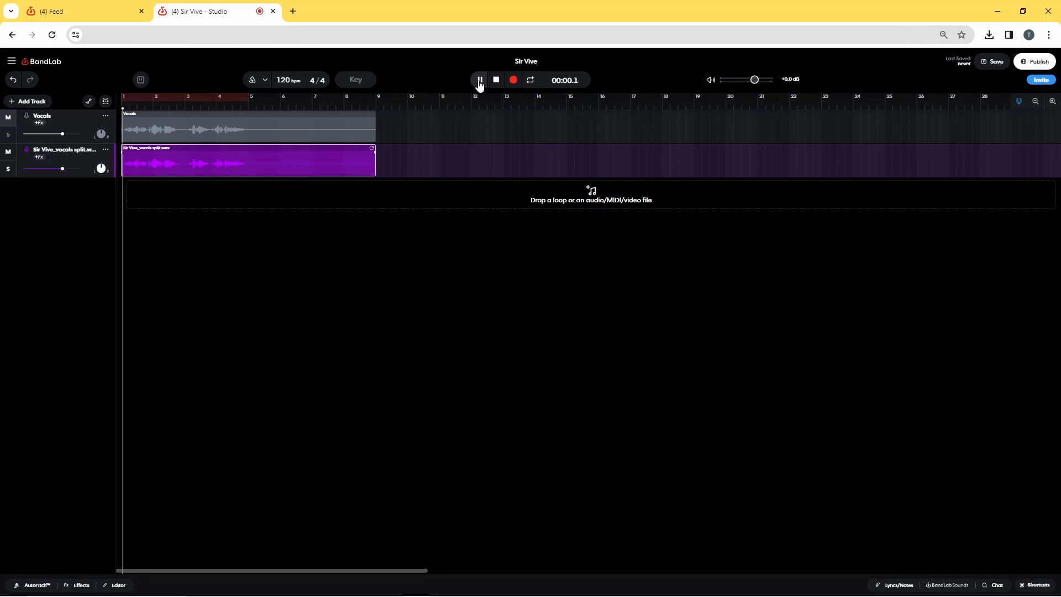
click(479, 79)
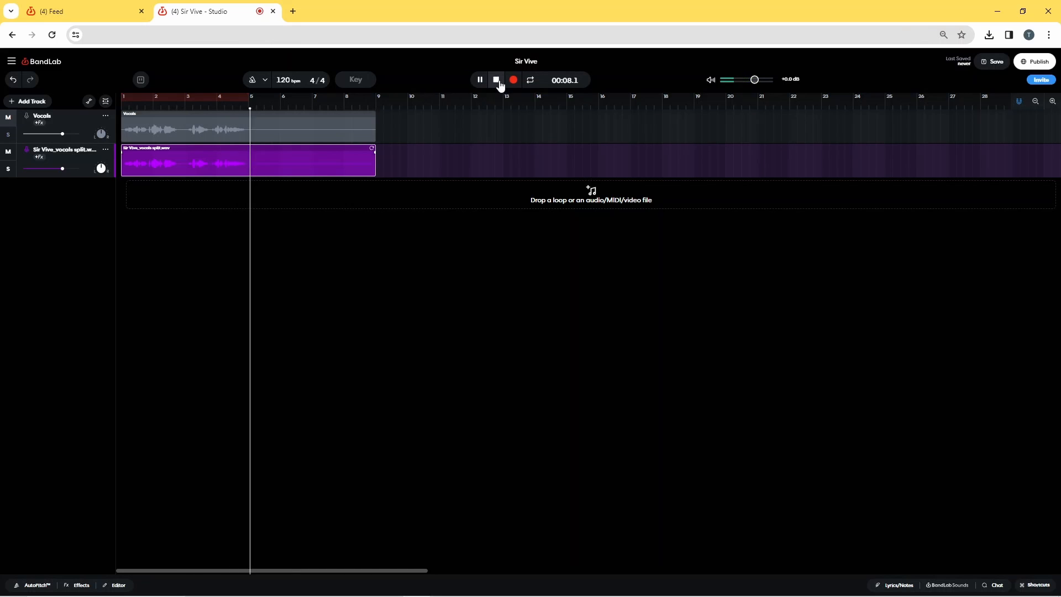
click(496, 80)
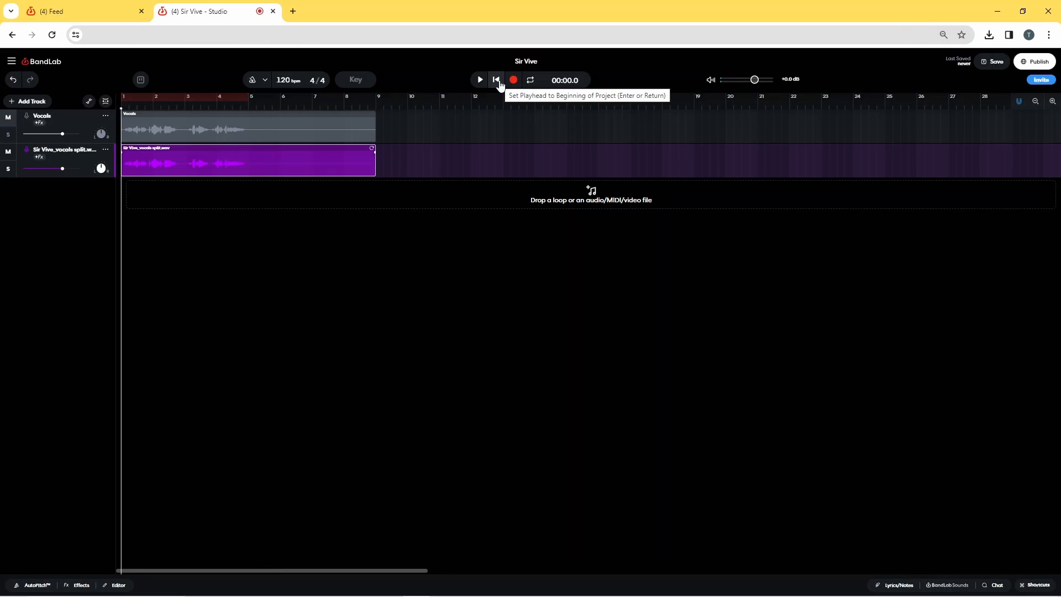